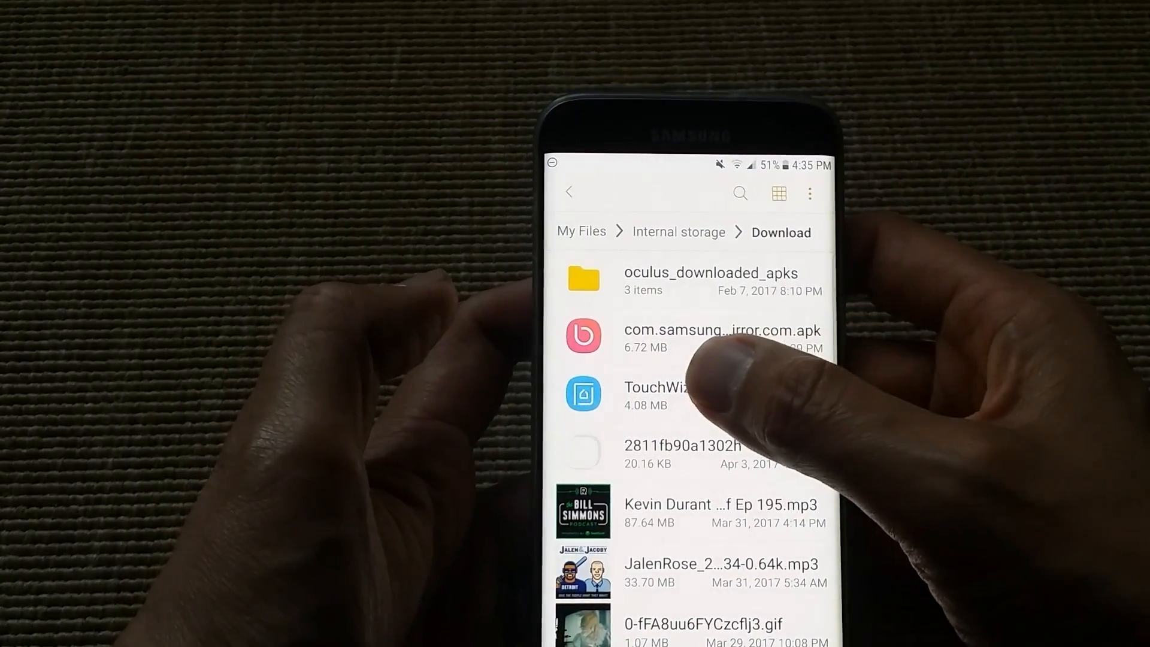
- Install the TouchWiz home update APK from the Download folder
left_click(654, 395)
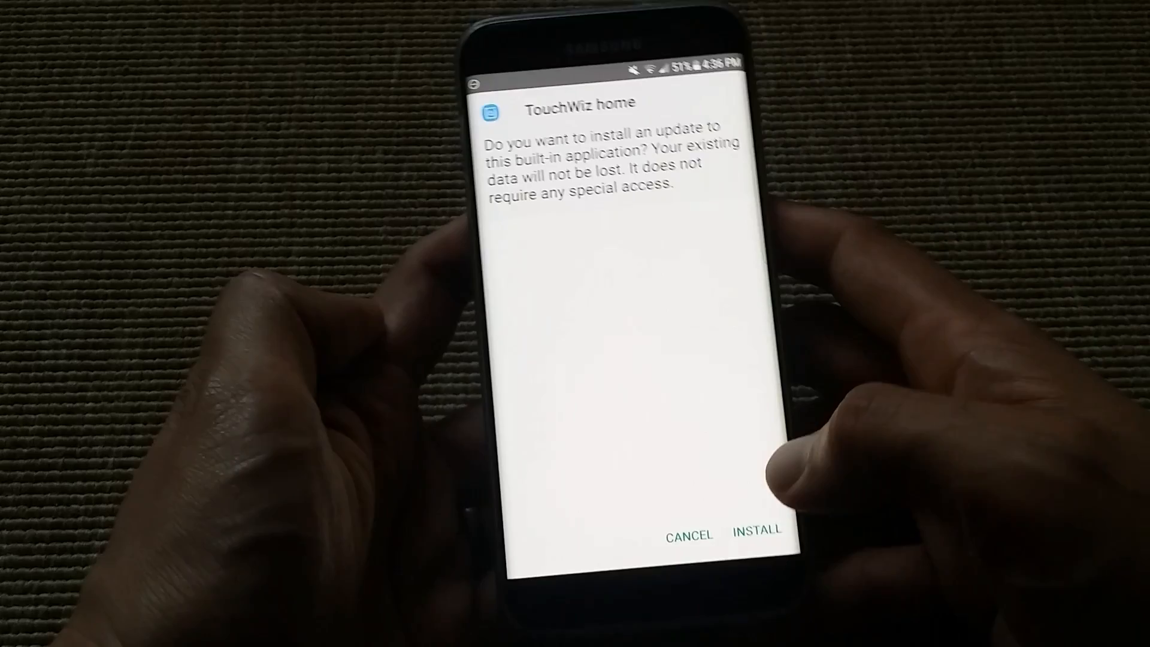
left_click(759, 532)
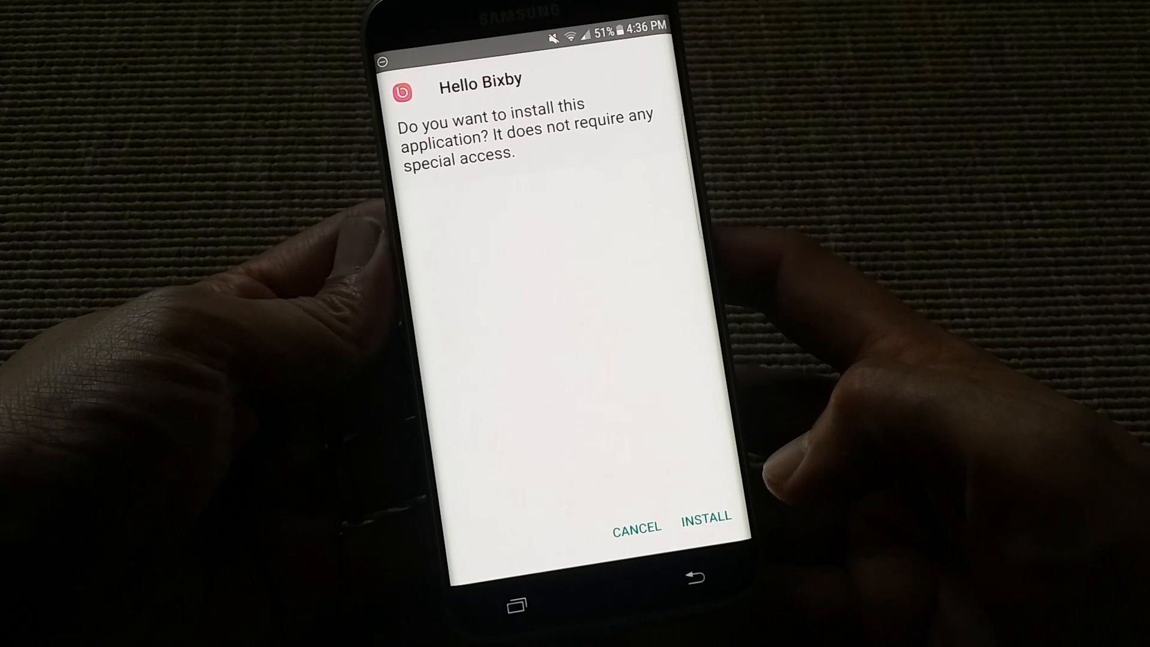
- Confirm installation of the Hello Bixby APK
left_click(704, 516)
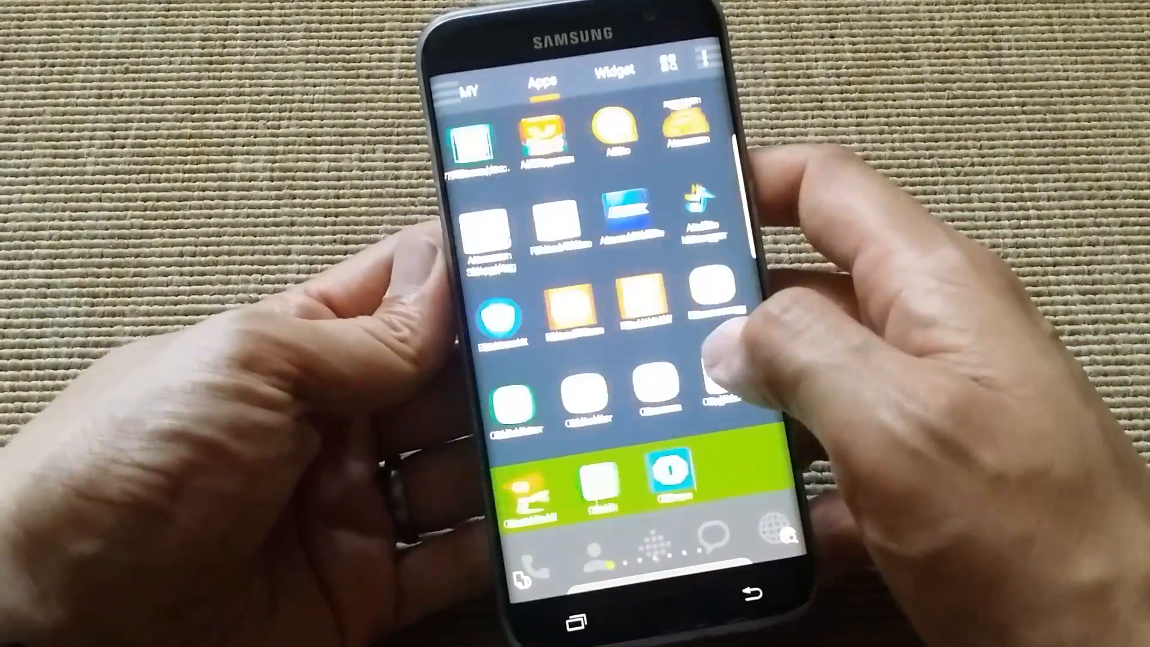
scroll("left", 3)
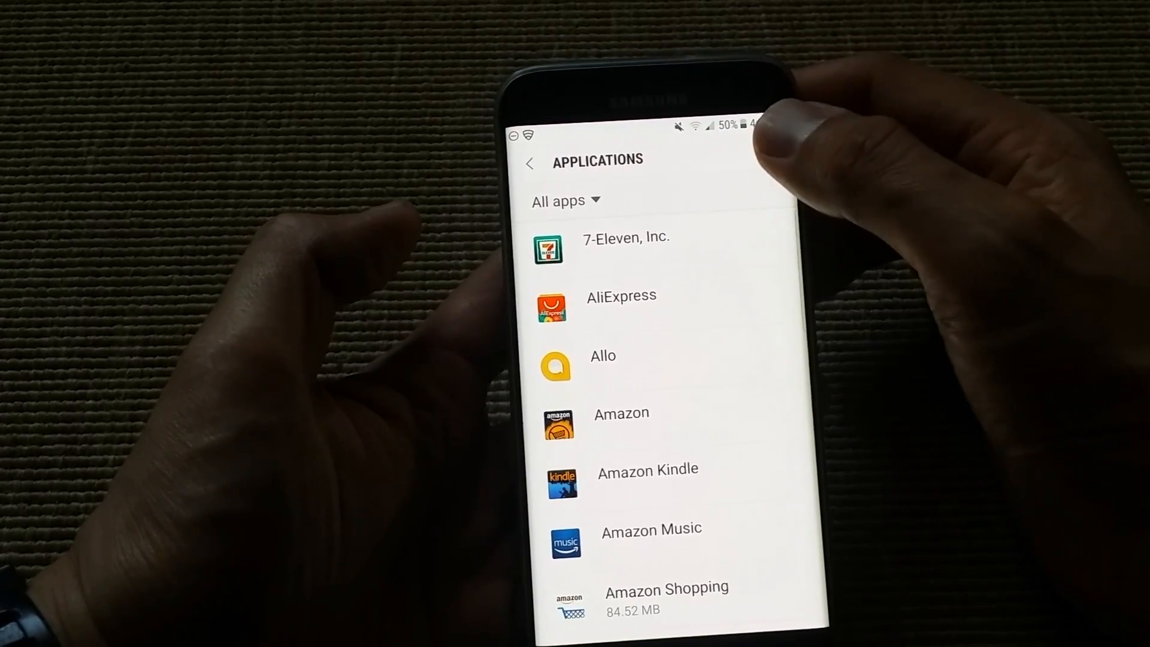
- Switch the default Home screen app from Buzz Launcher to TouchWiz home
left_click(762, 137)
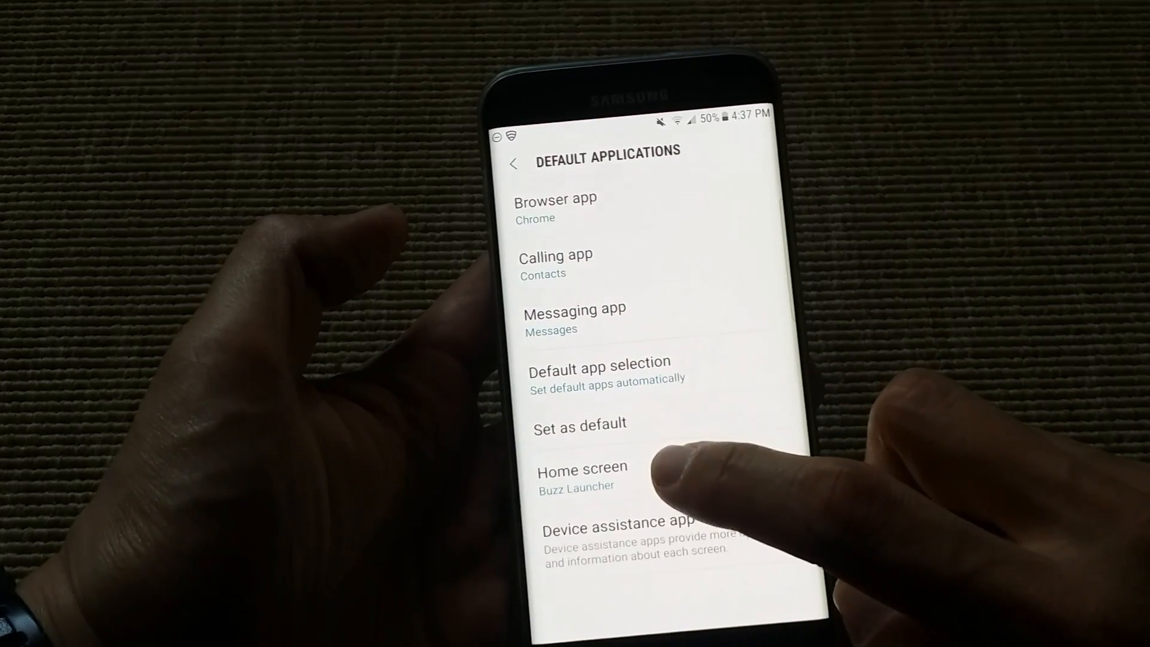
left_click(581, 467)
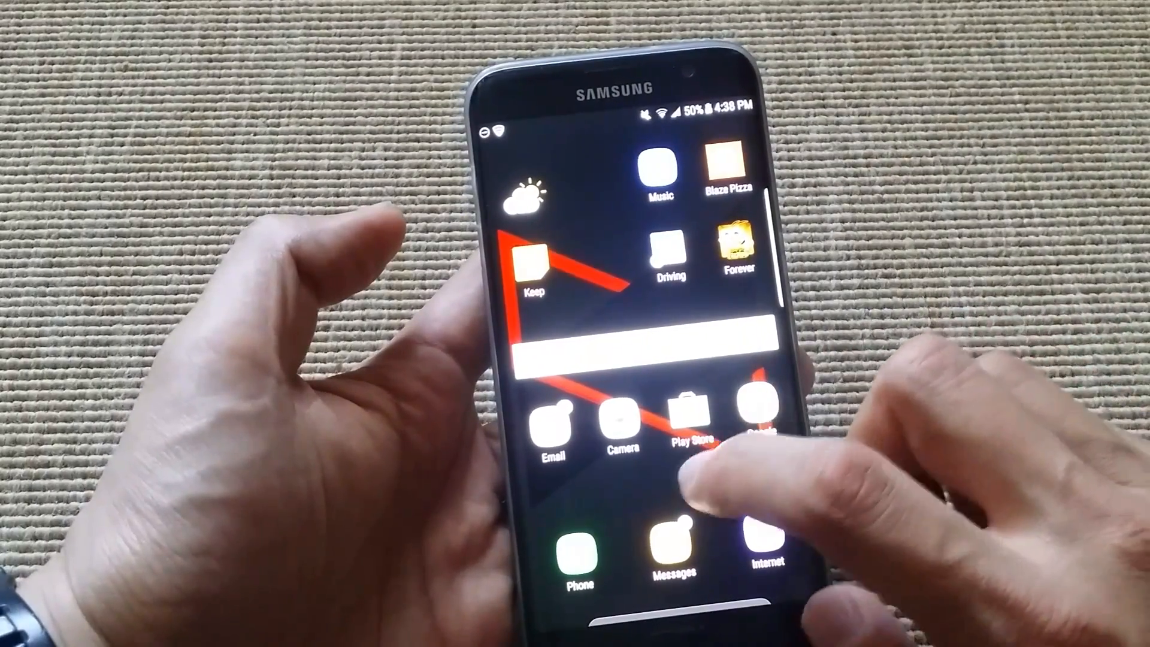
- Swipe right on the TouchWiz home screen to reach Hello Bixby
scroll("left", 3)
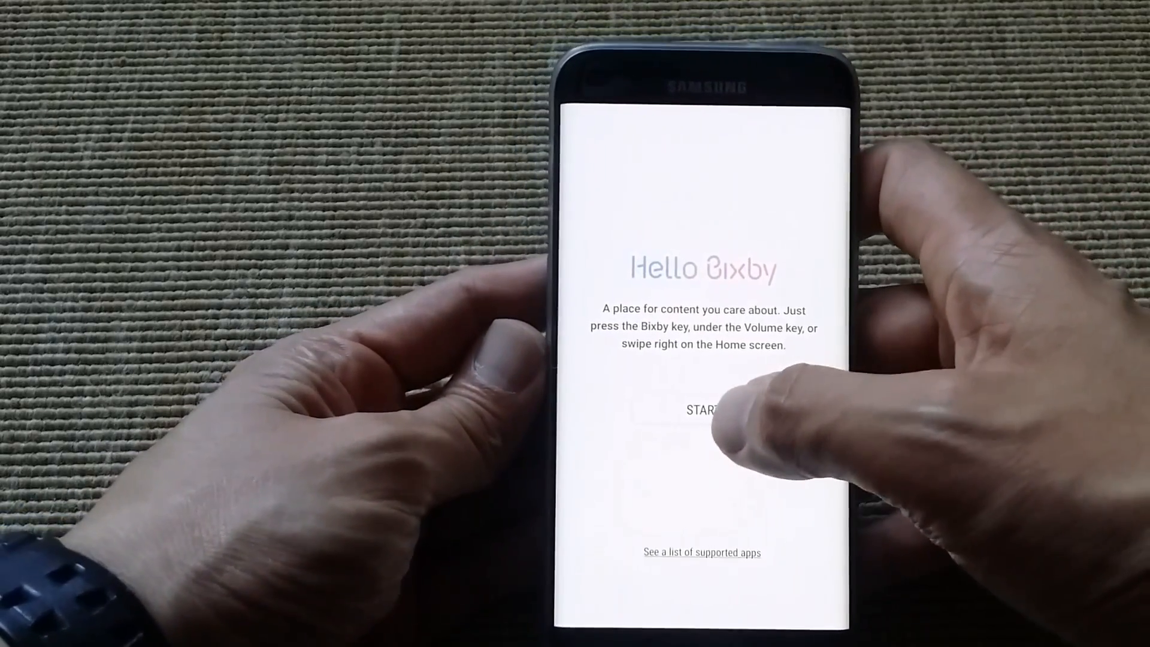
- Start Hello Bixby and allow access to contacts and to photos, media and files
left_click(699, 409)
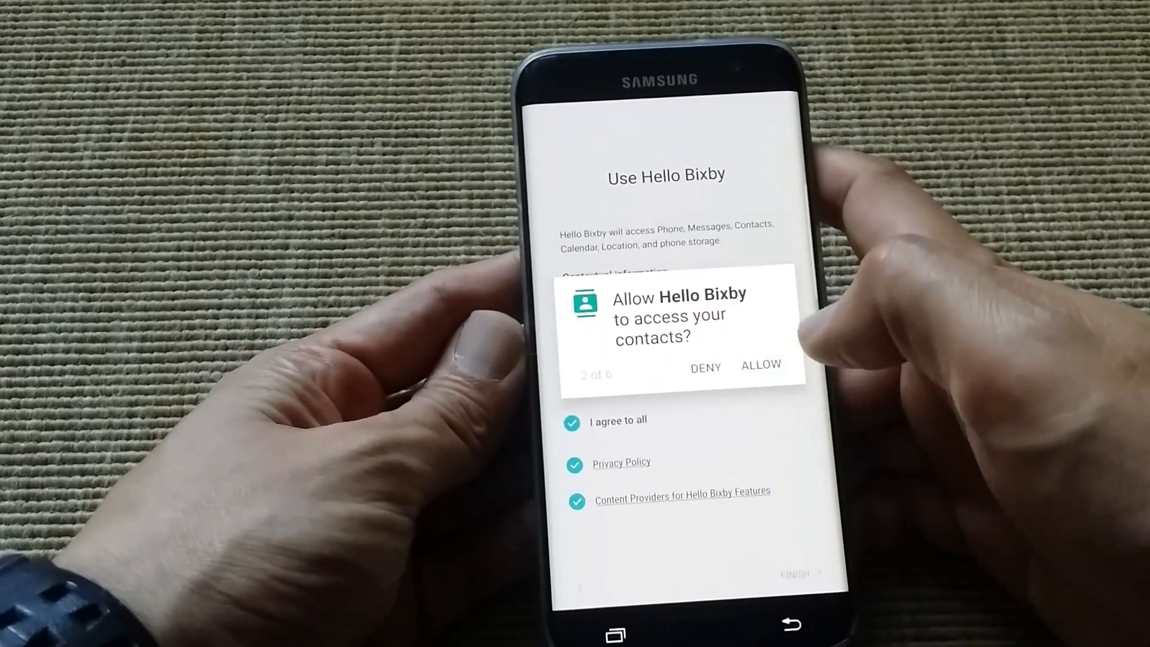
left_click(761, 364)
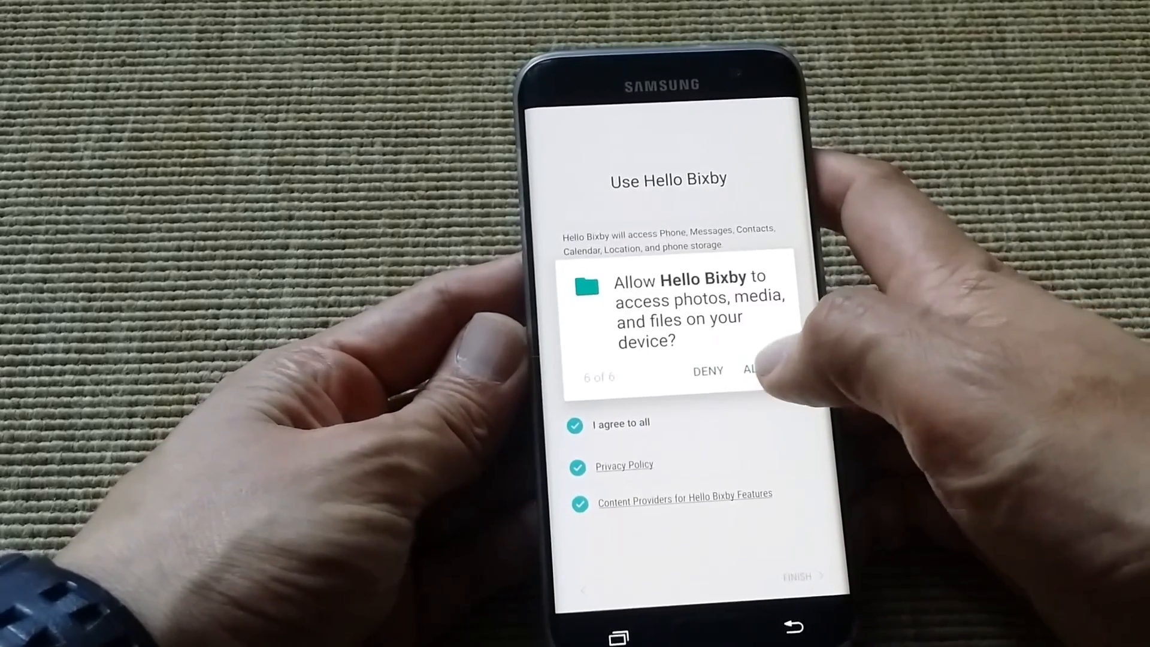
left_click(755, 370)
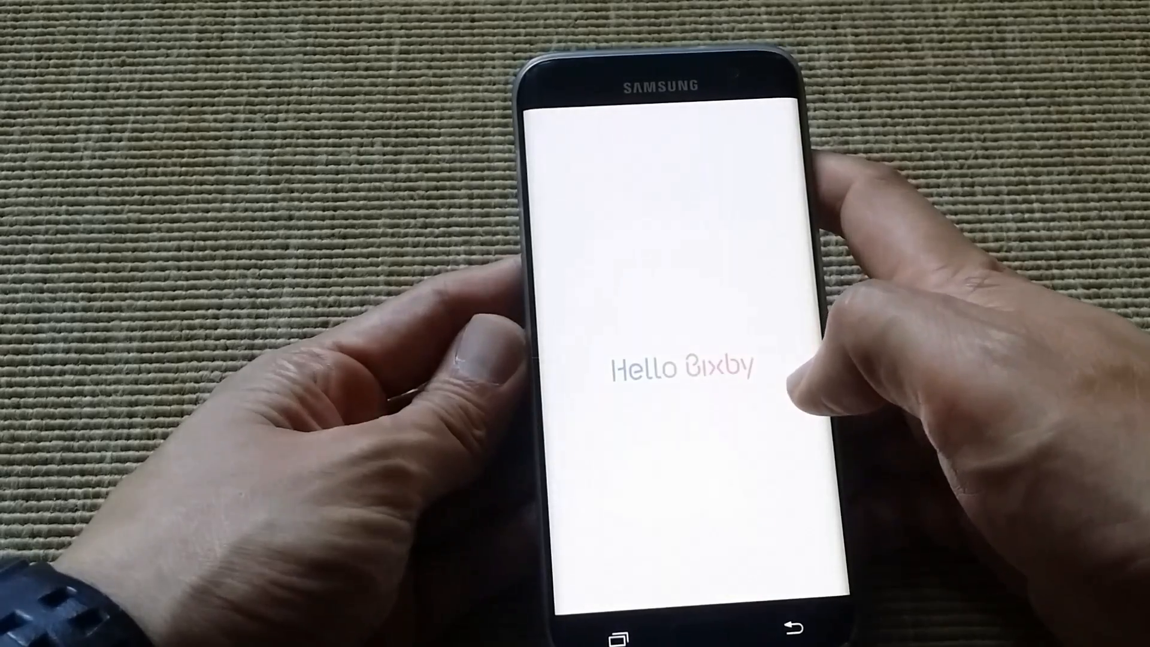